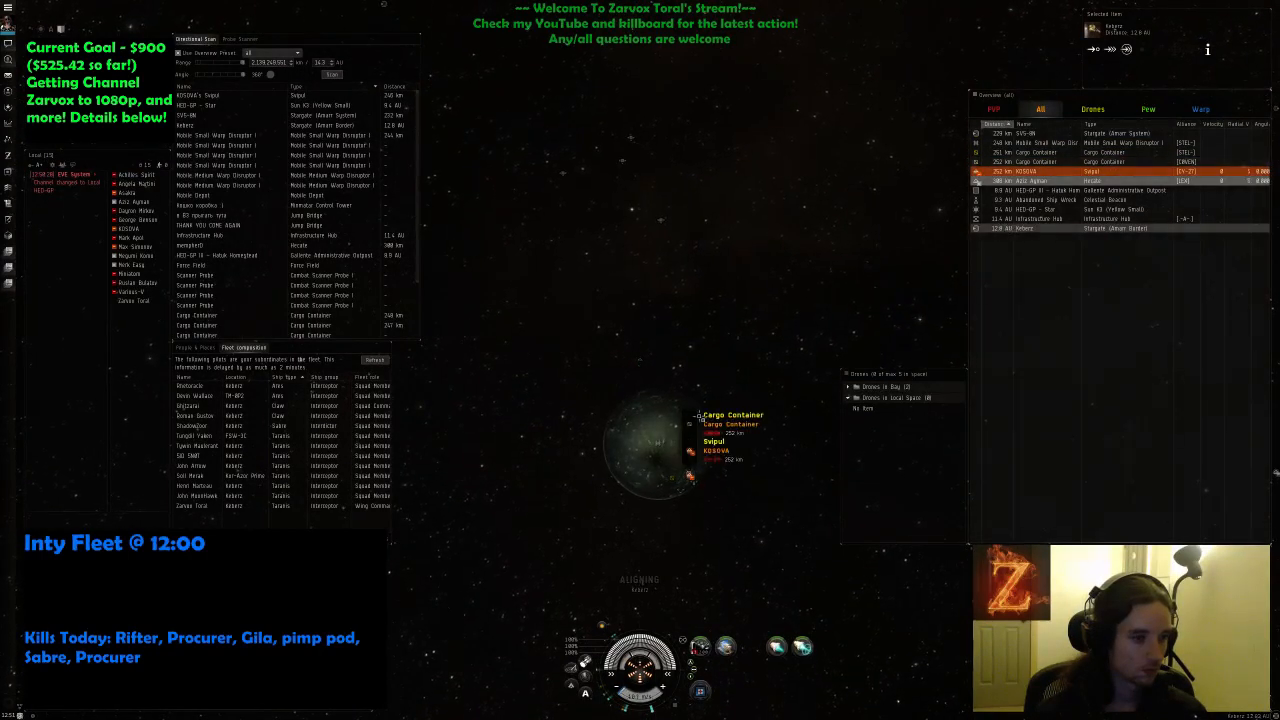
- Loot the cargo container, warp with the fleet, then choose Align To for the SV5 gate
right_click(702, 424)
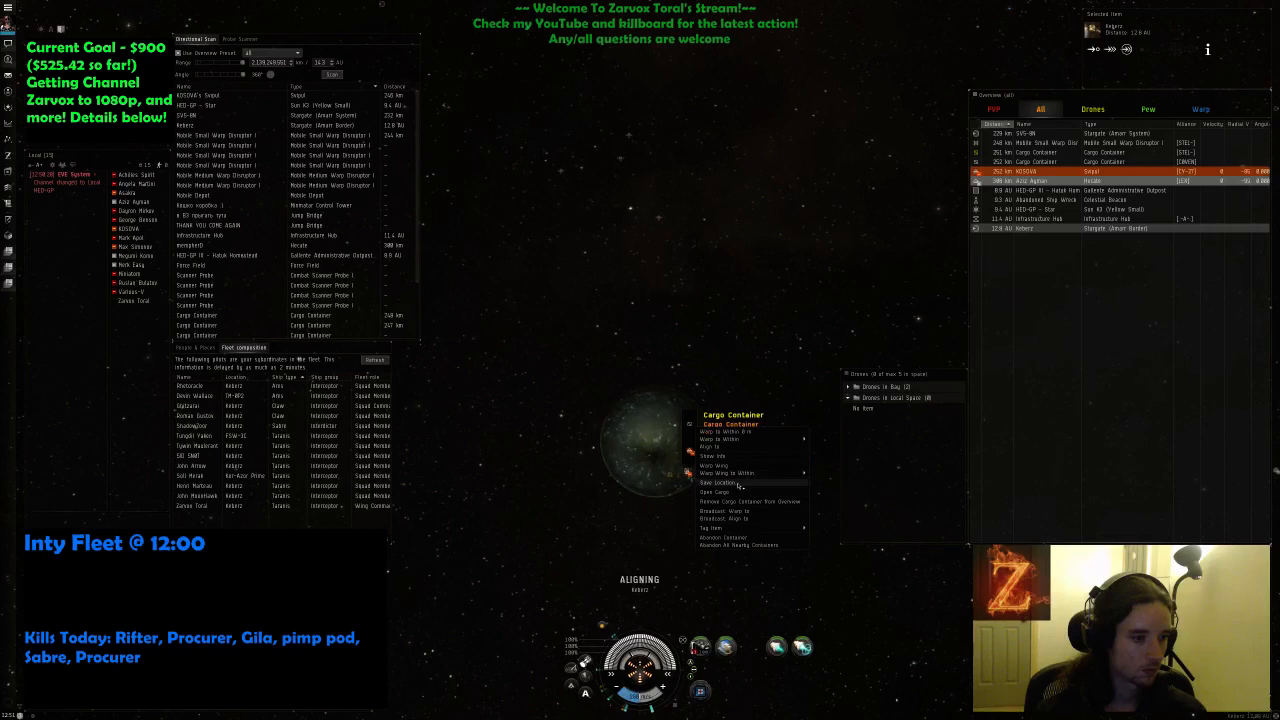
left_click(718, 482)
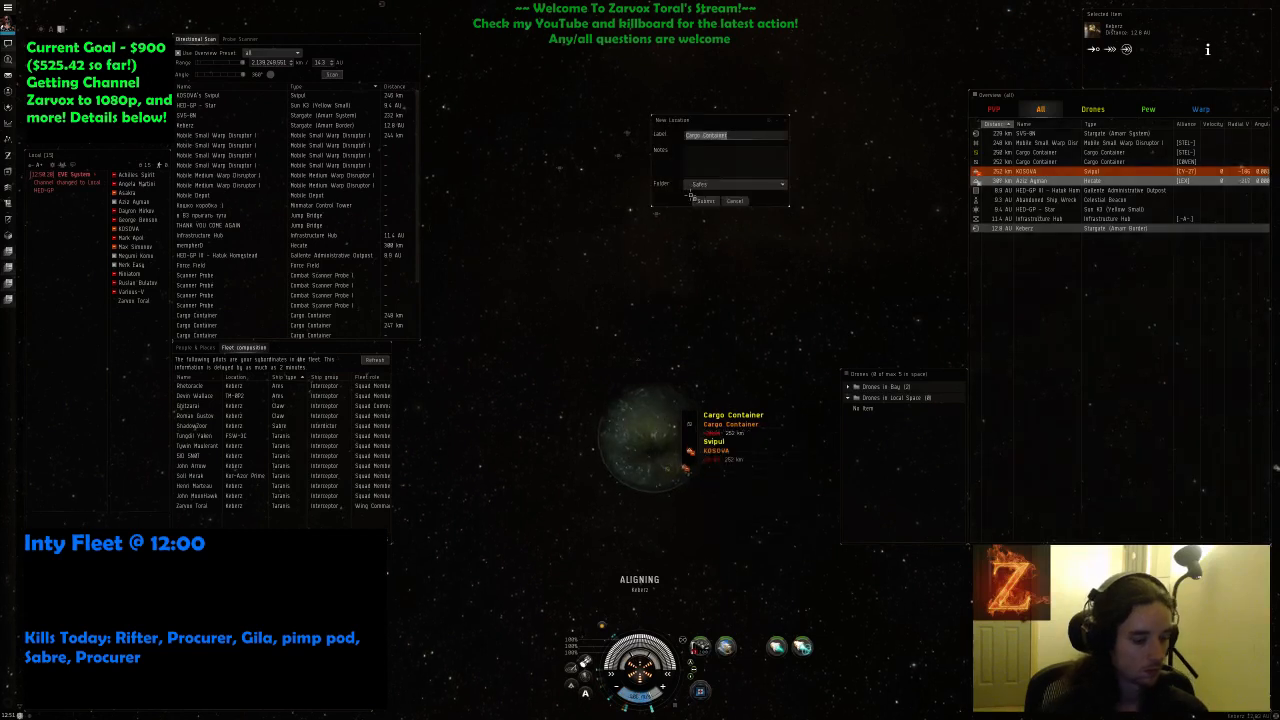
left_click(704, 200)
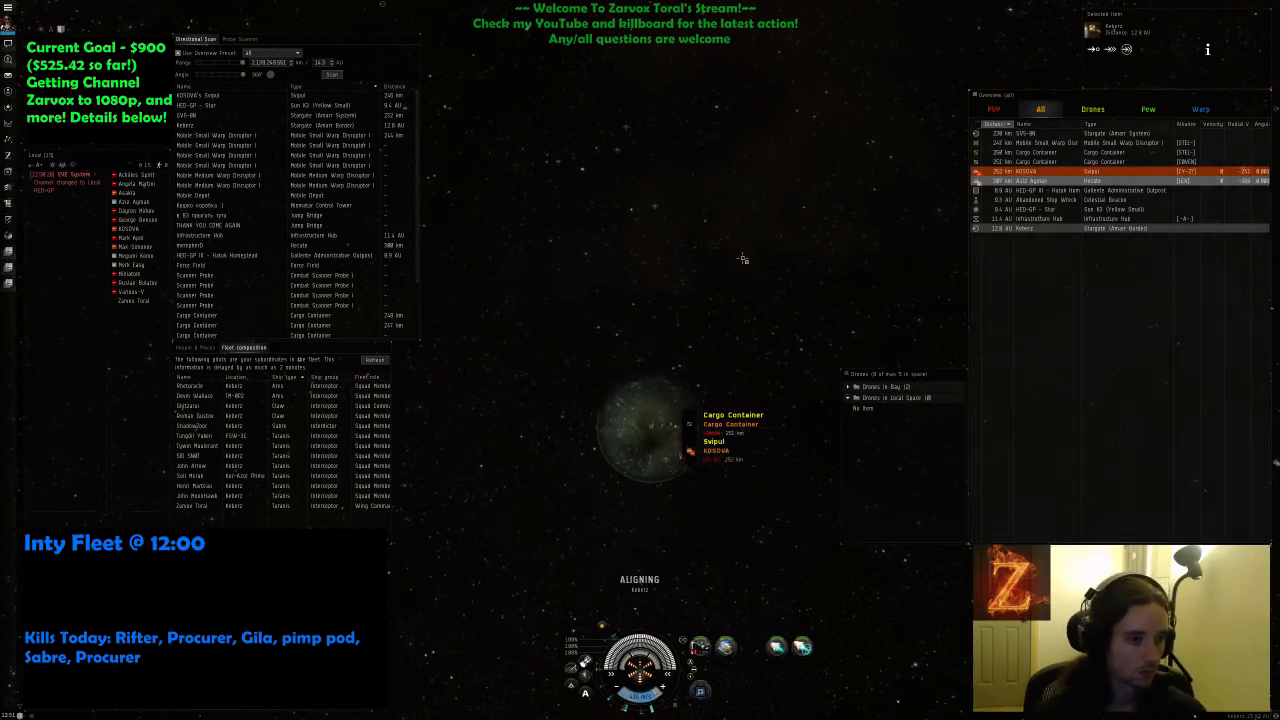
right_click(650, 414)
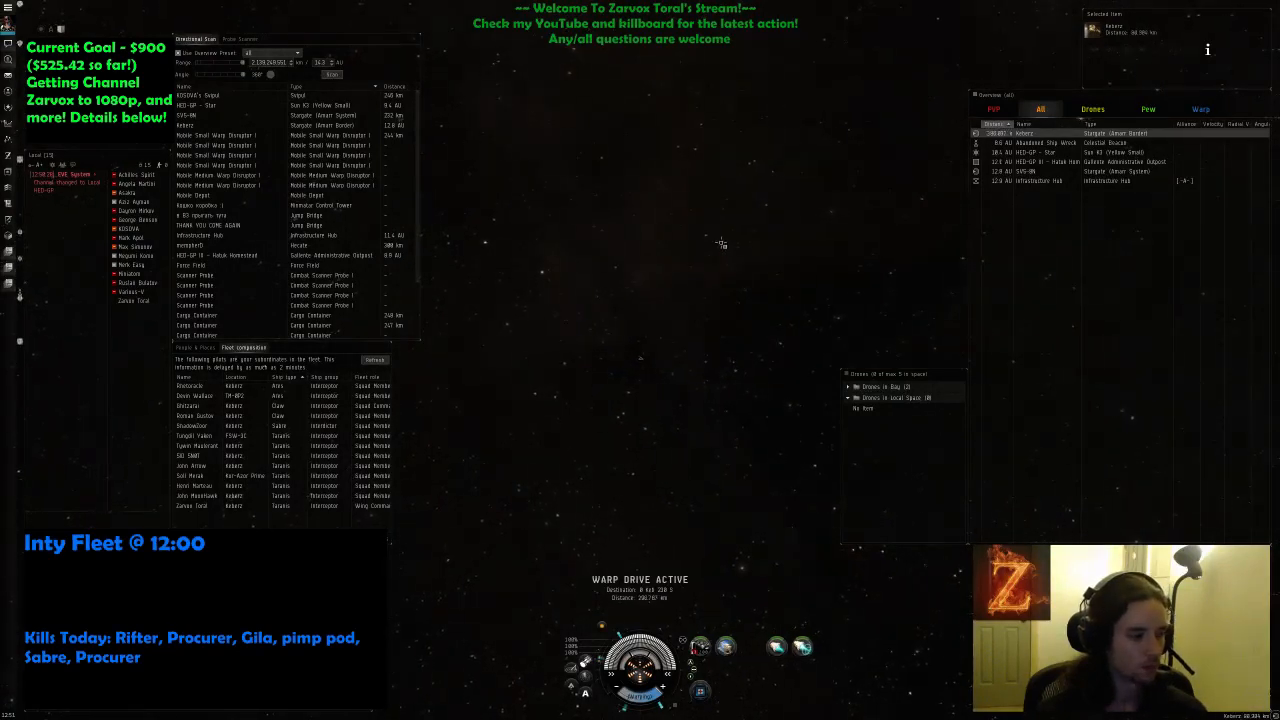
mouse_move(824, 218)
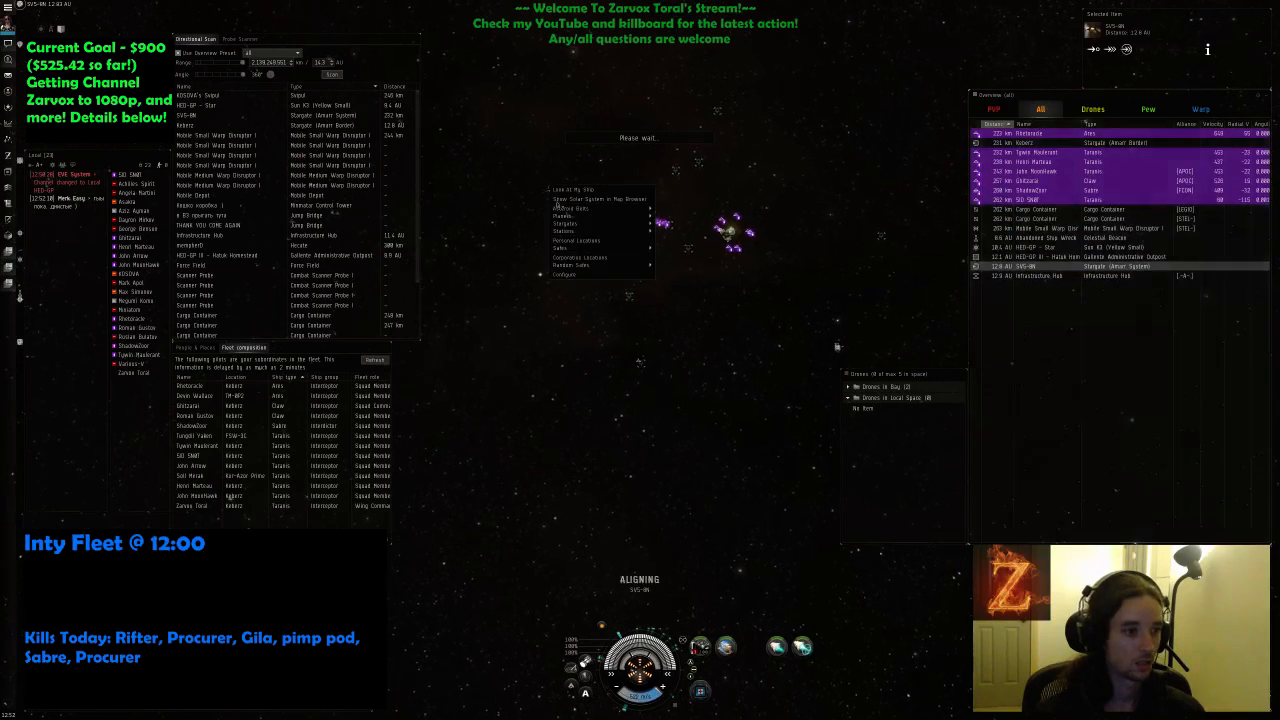
left_click(564, 248)
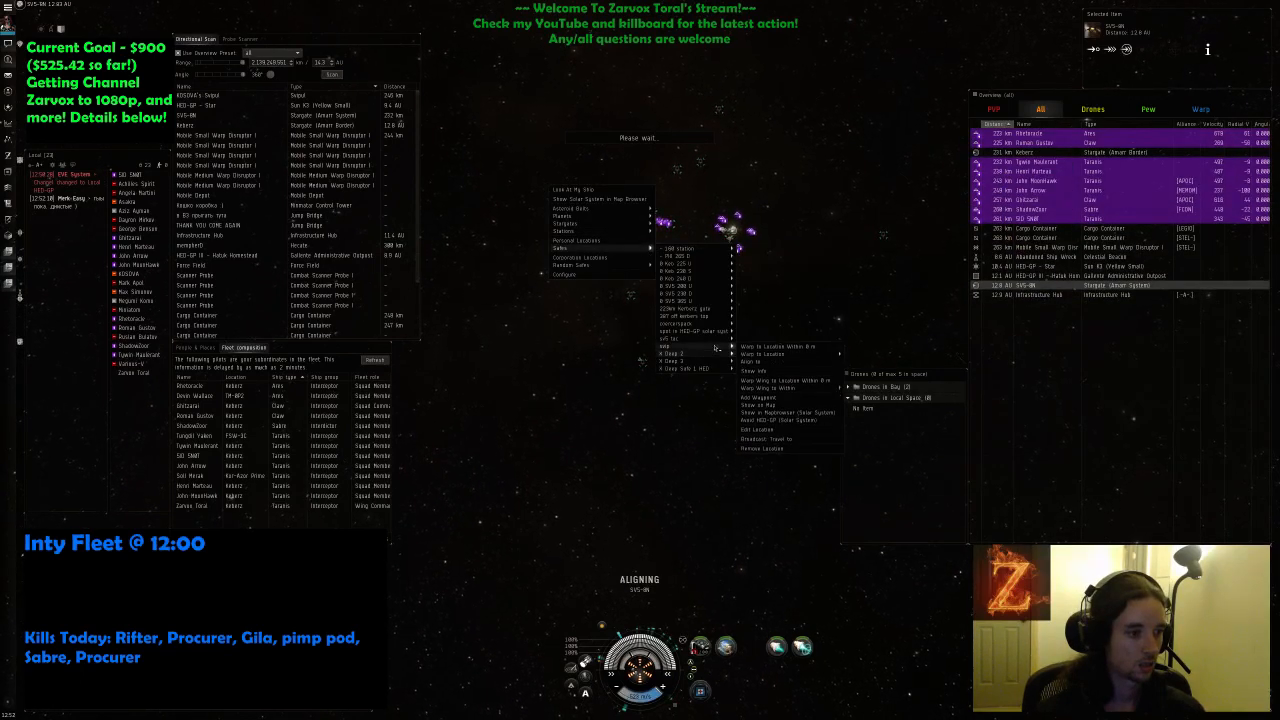